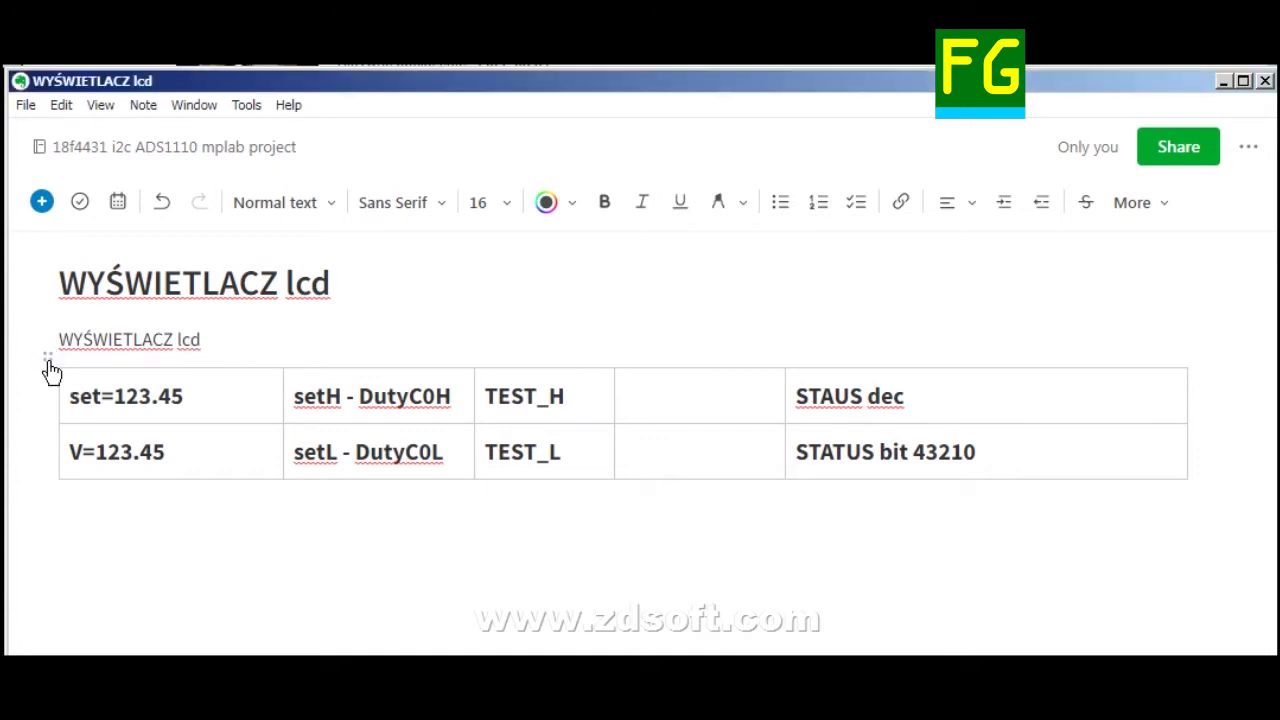
- Select the whole LCD label table and set its text colour to Automatic
click(48, 356)
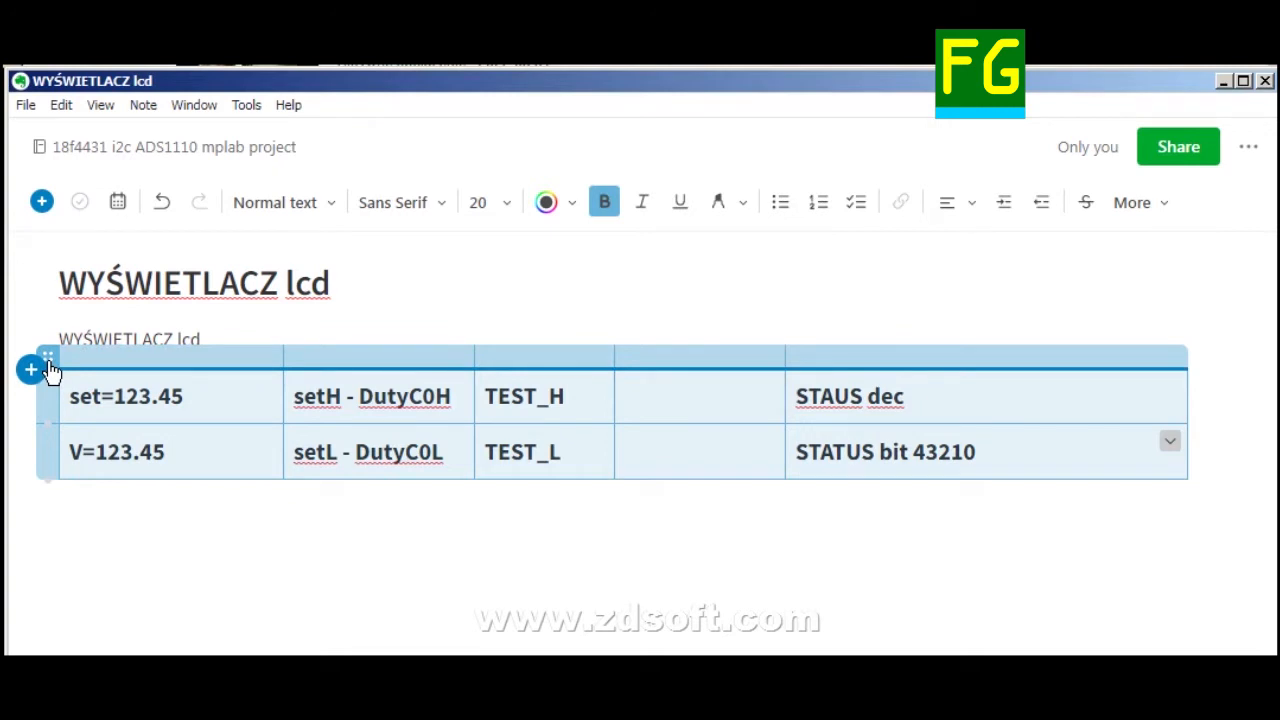
mouse_move(258, 410)
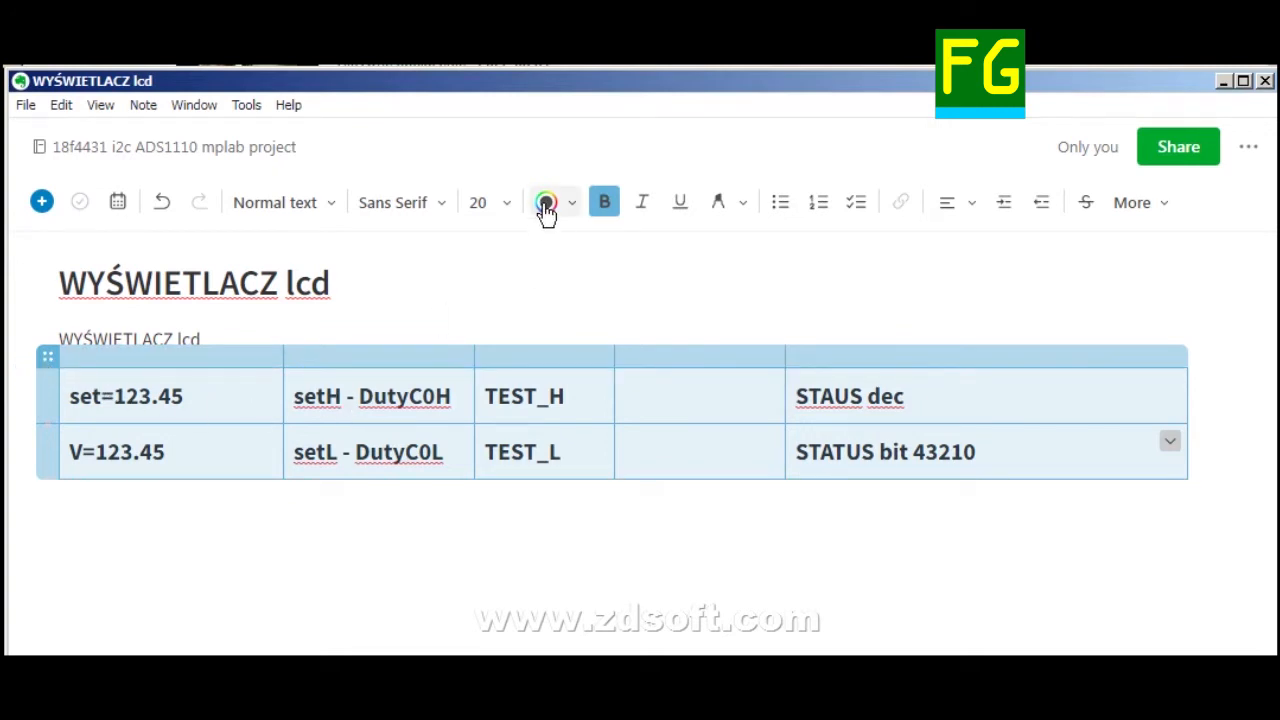
click(546, 202)
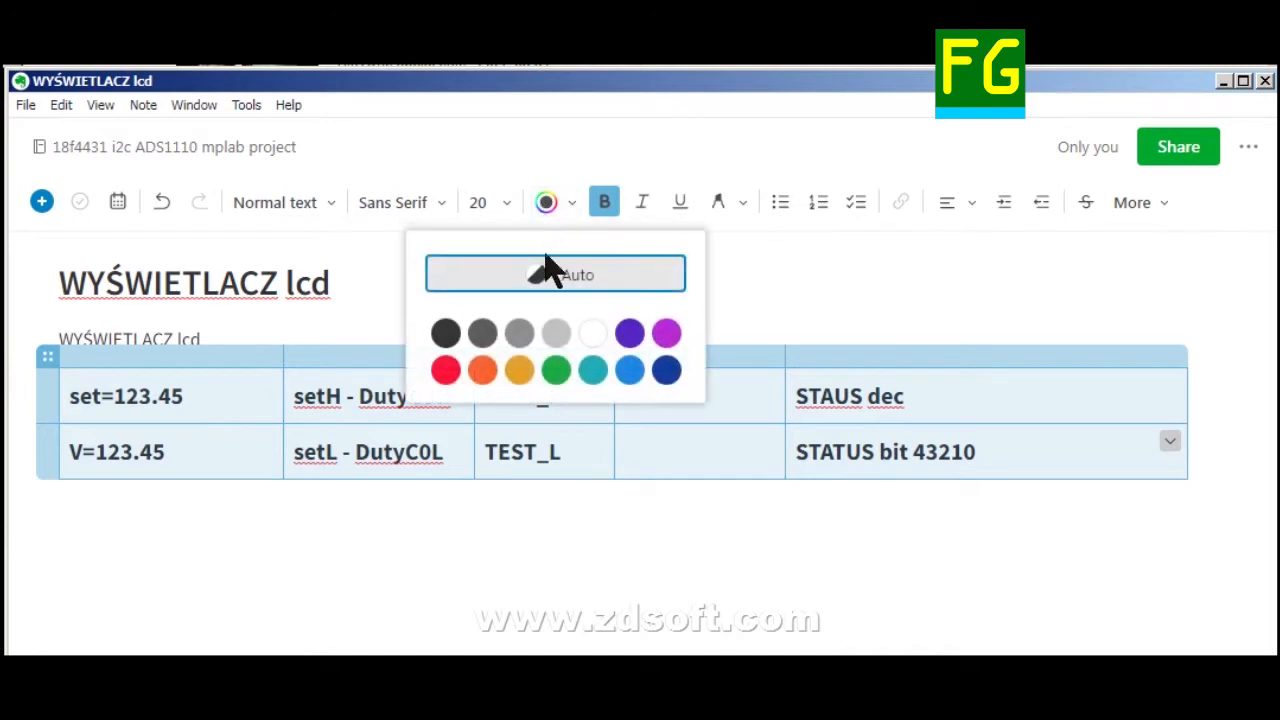
click(556, 272)
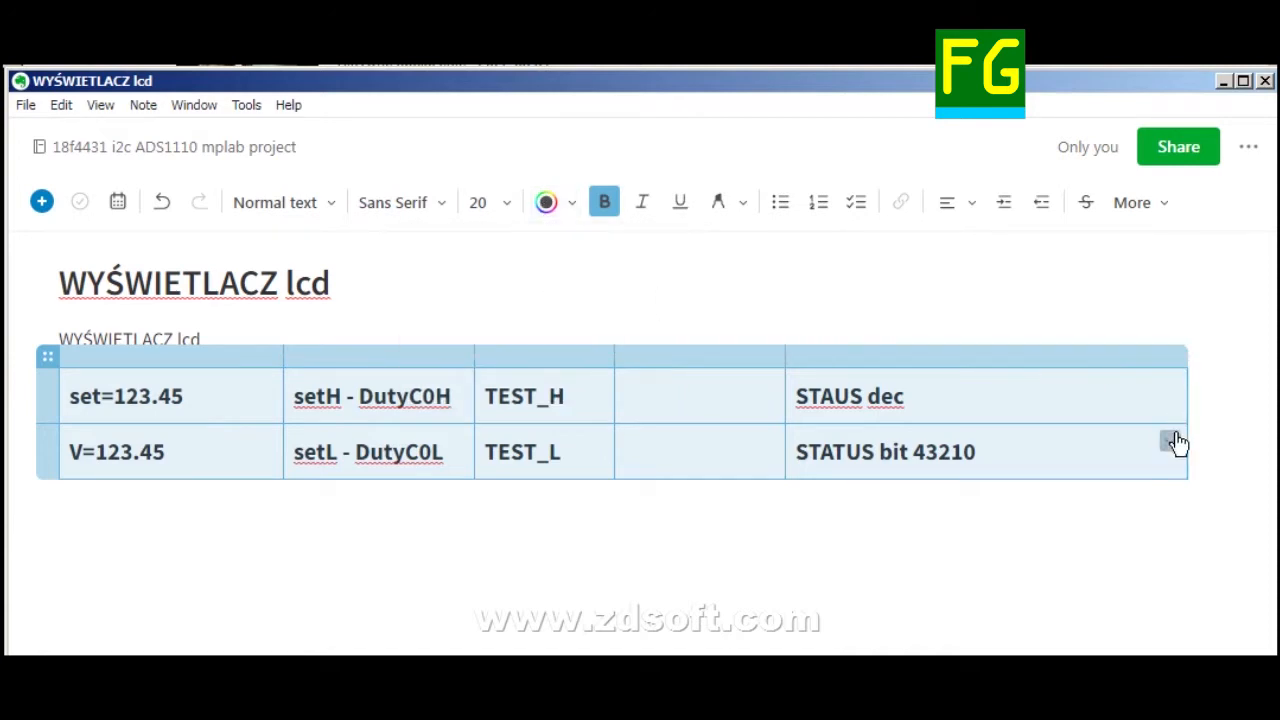
- Fill every cell of the table with the Purple cell background swatch
click(1172, 442)
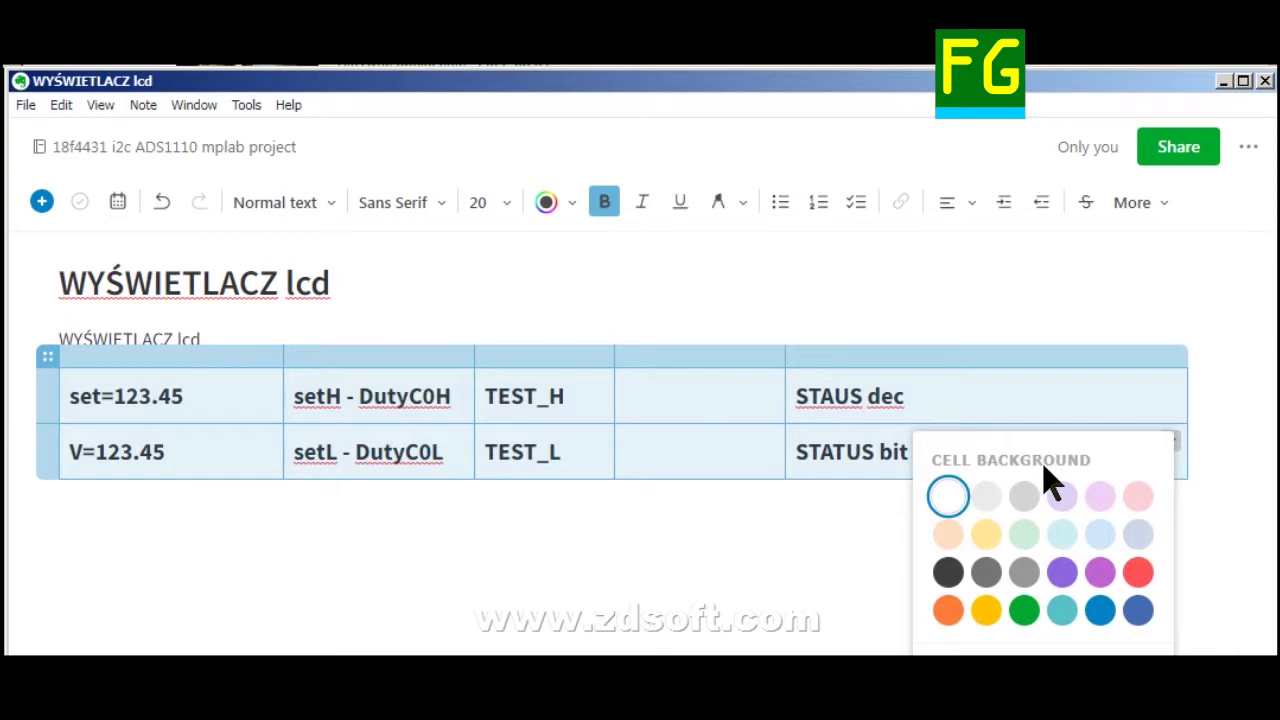
mouse_move(948, 572)
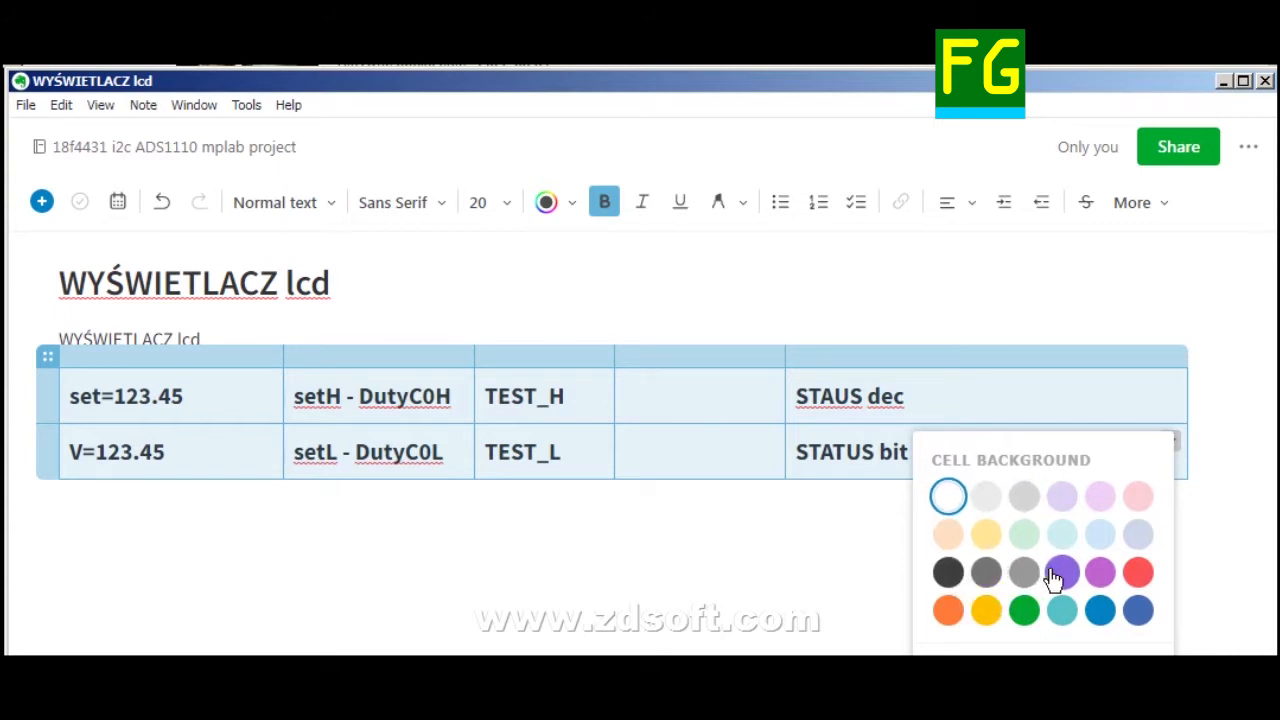
mouse_move(1062, 572)
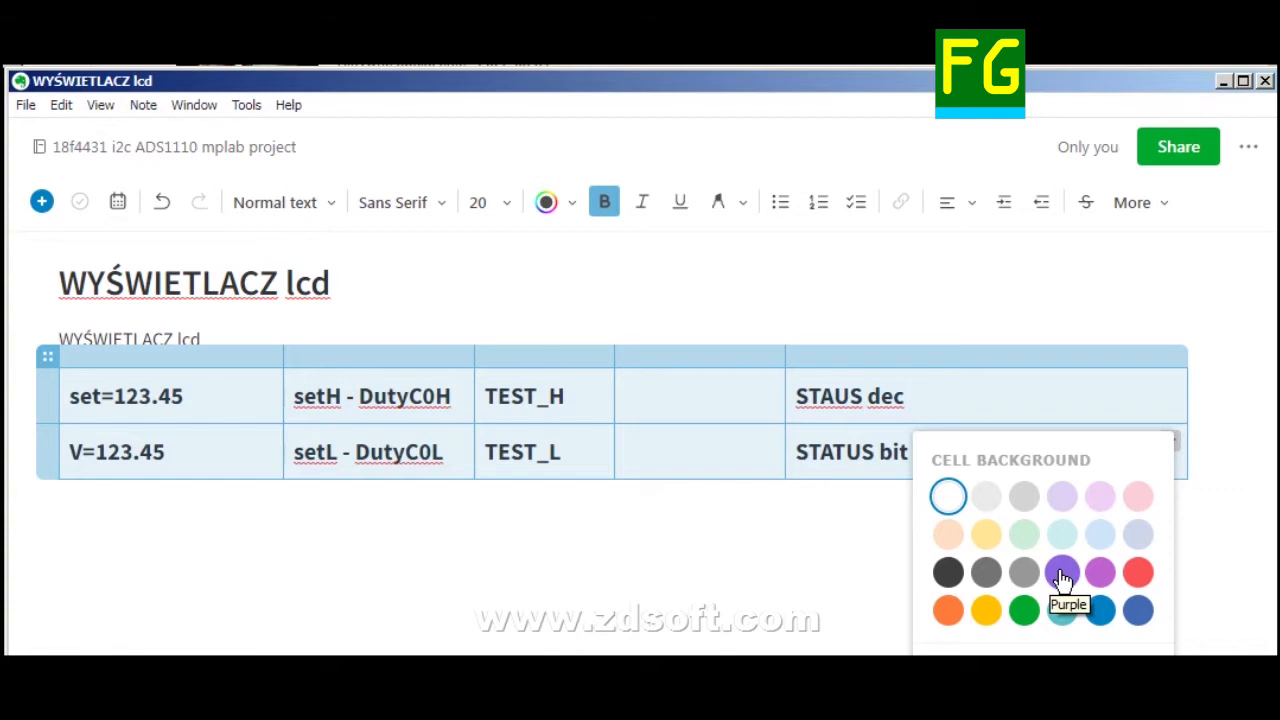
click(1060, 572)
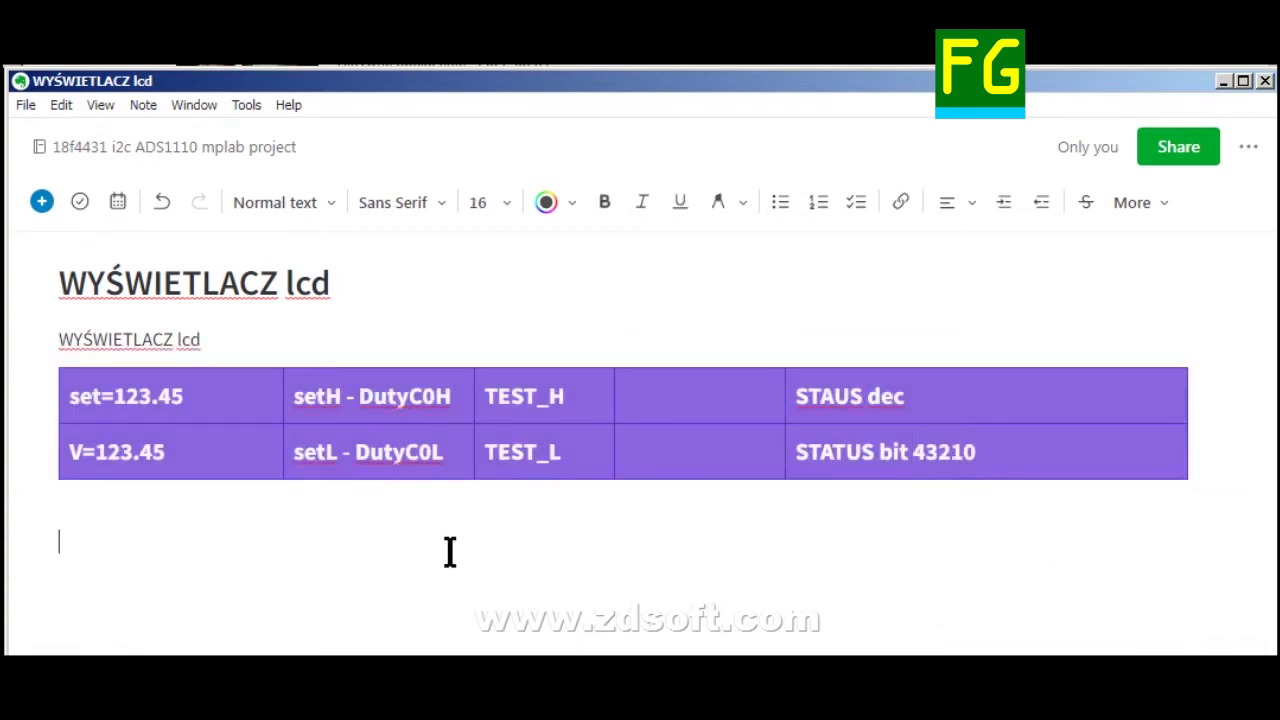
mouse_move(240, 504)
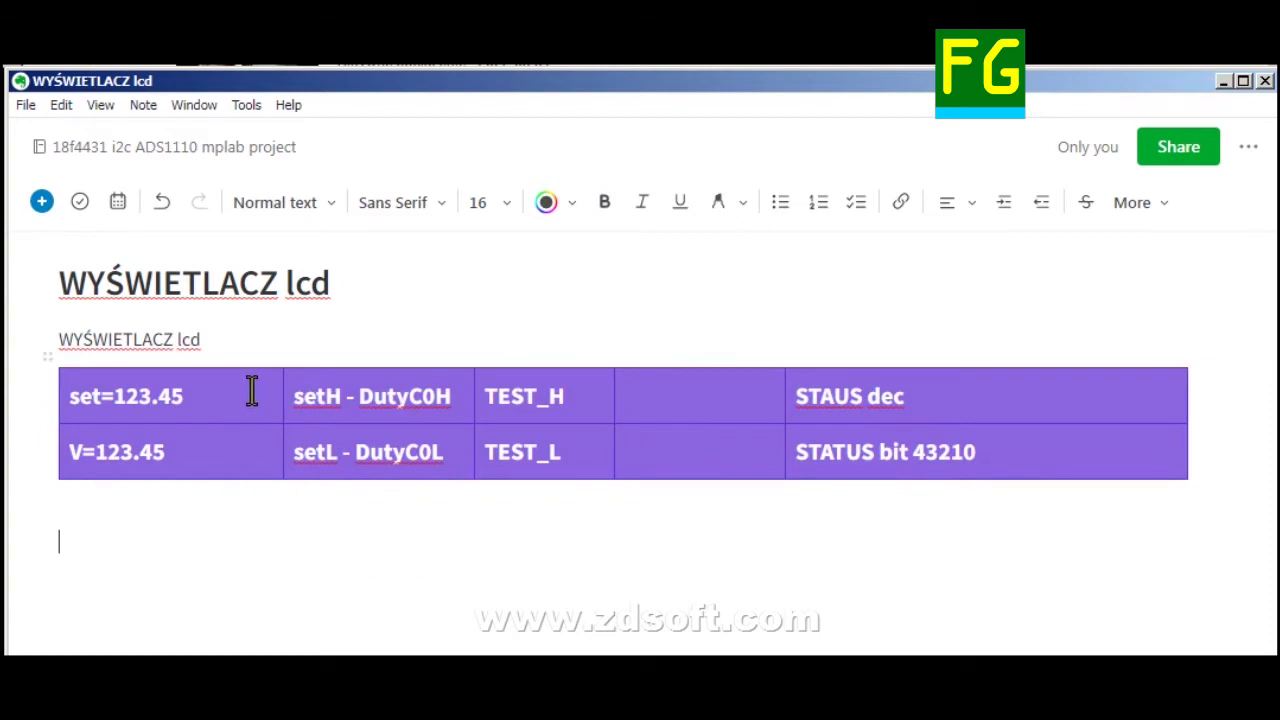
mouse_move(236, 422)
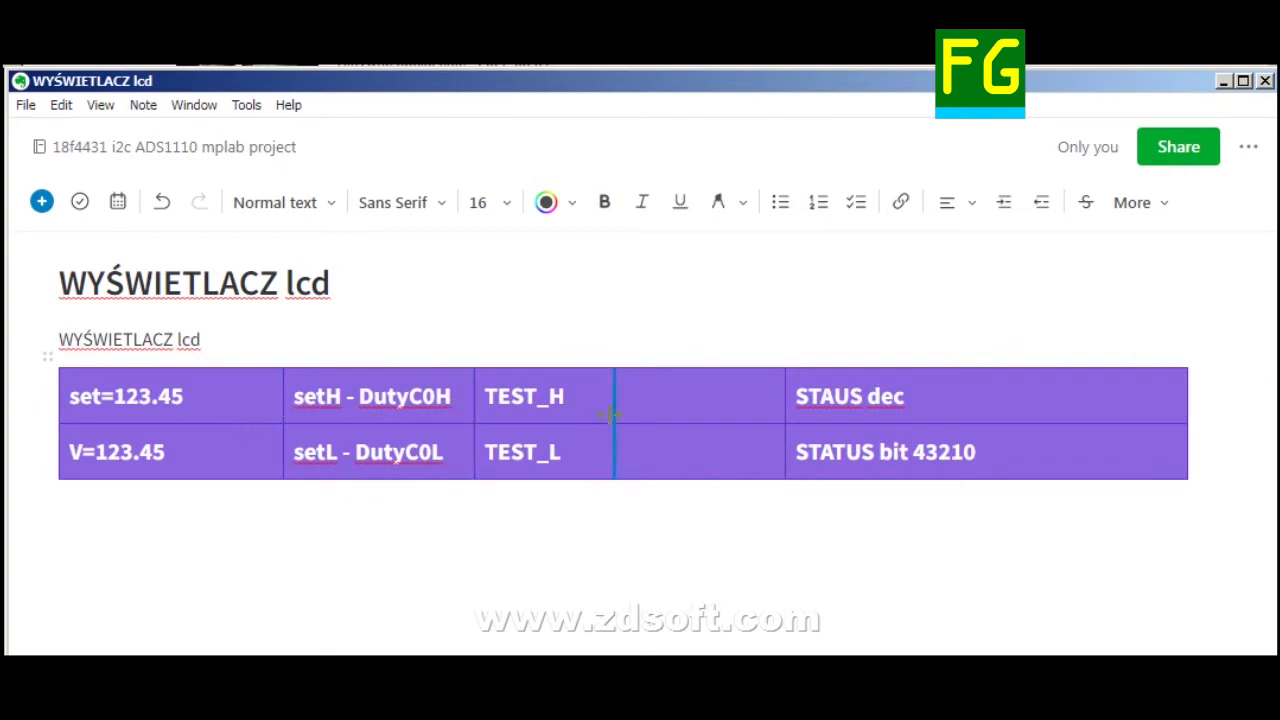
mouse_move(722, 452)
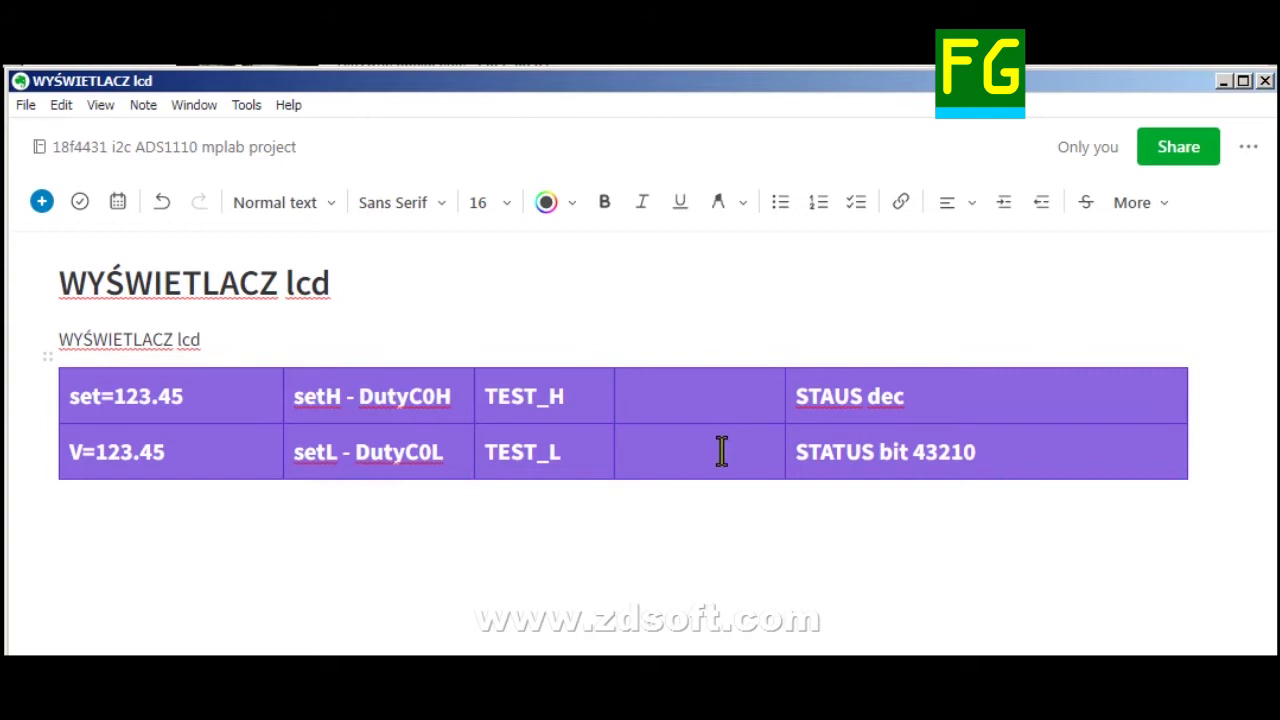
mouse_move(62, 364)
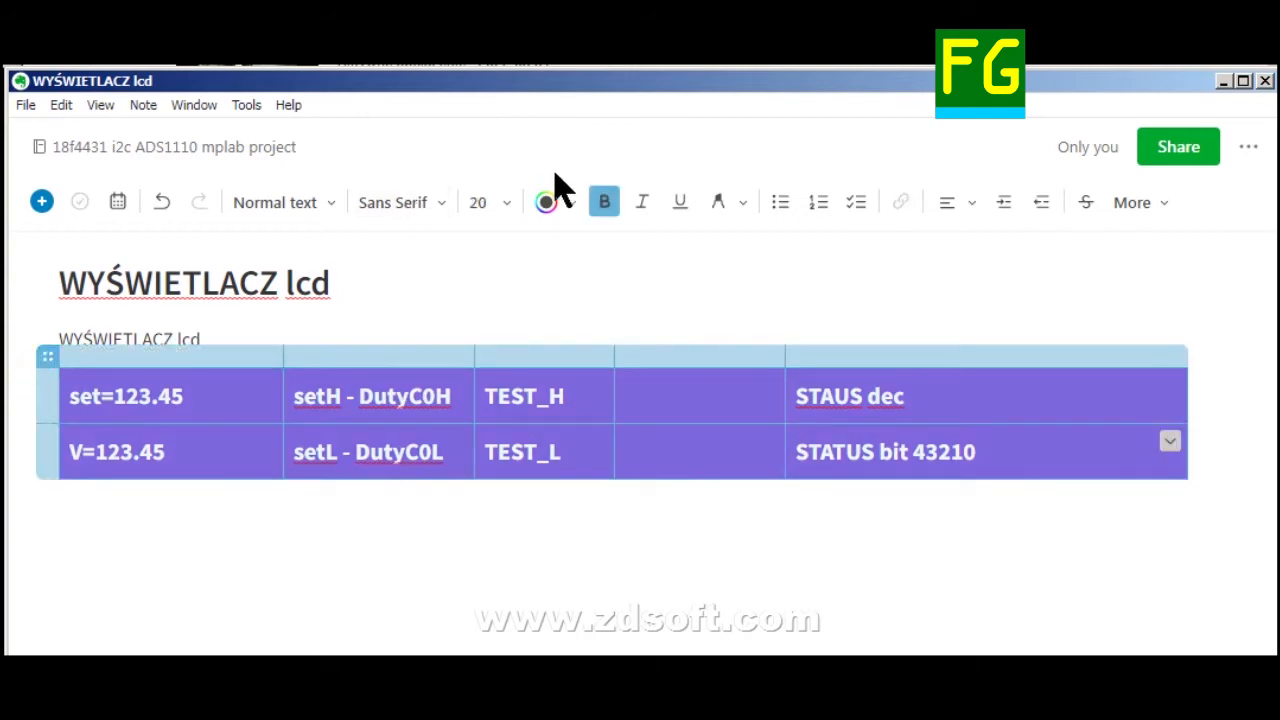
click(546, 202)
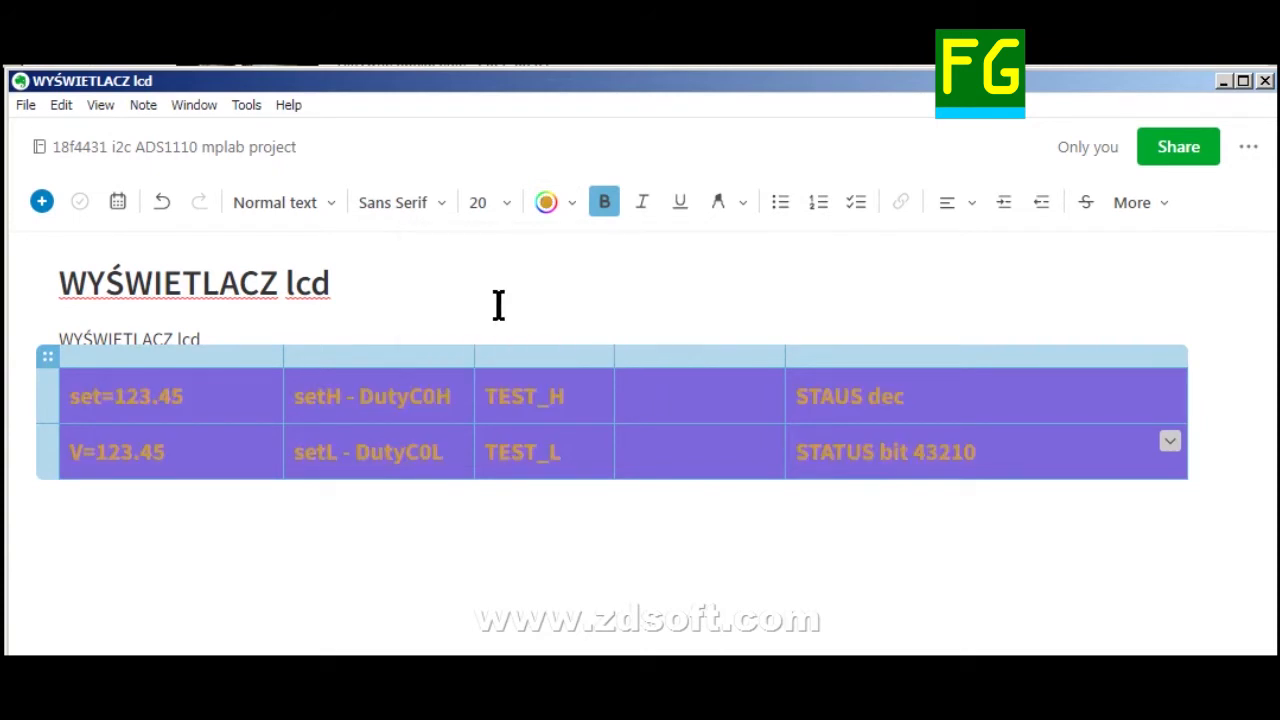
click(46, 356)
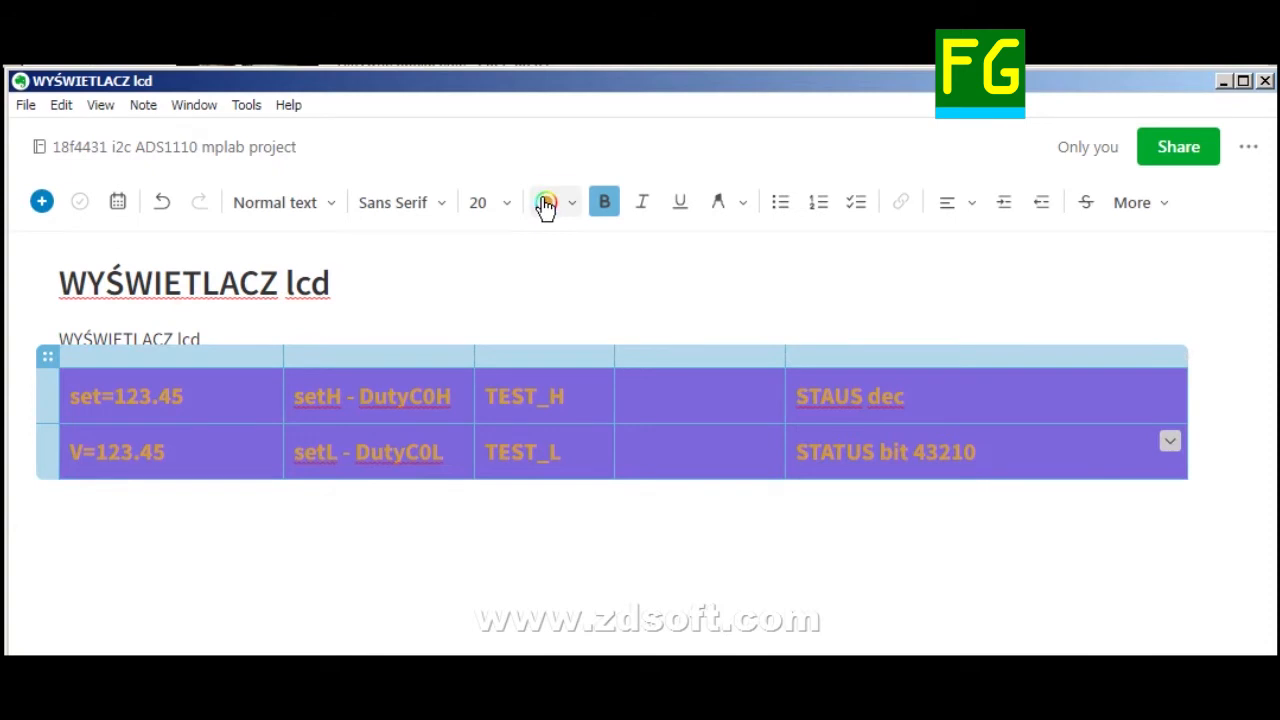
click(546, 202)
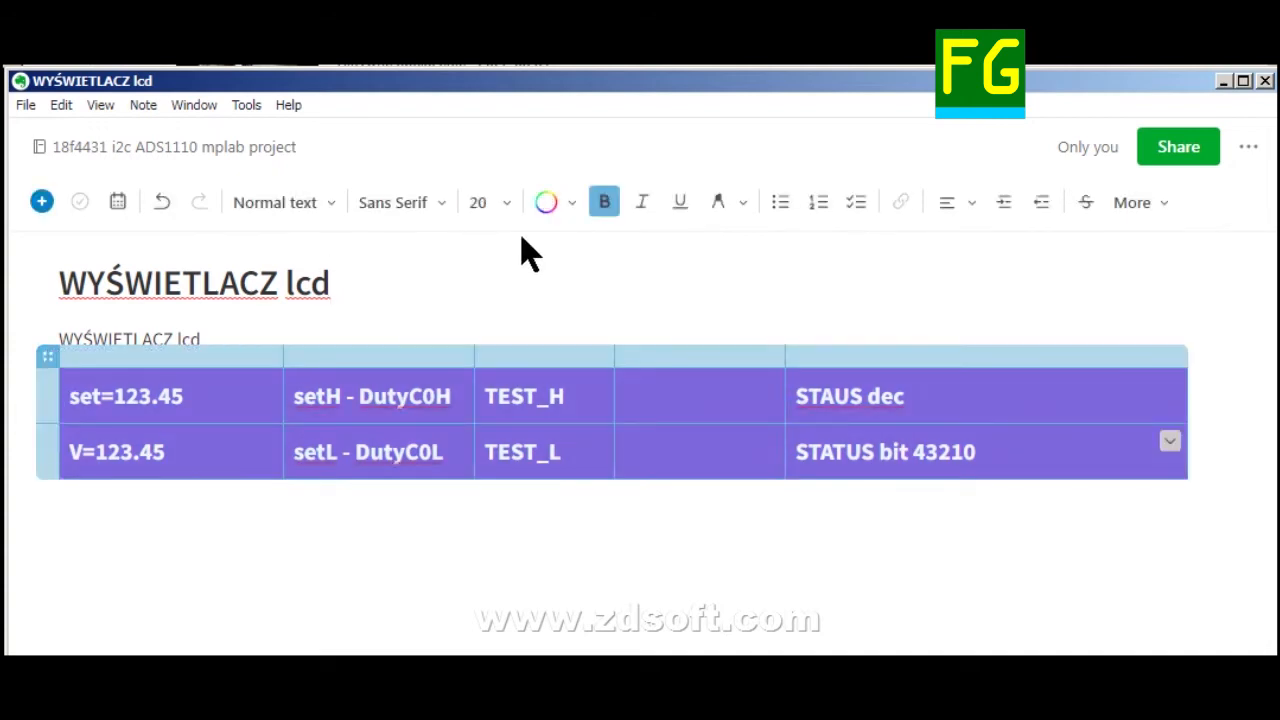
click(546, 200)
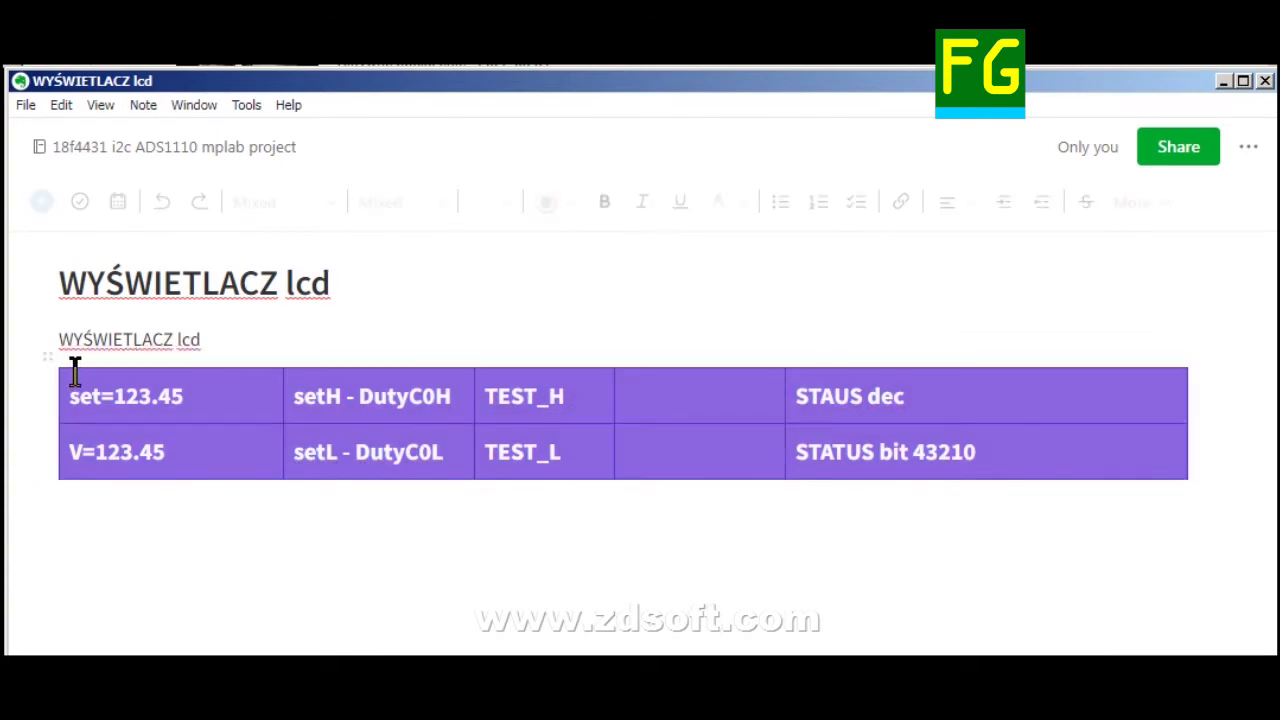
mouse_move(52, 360)
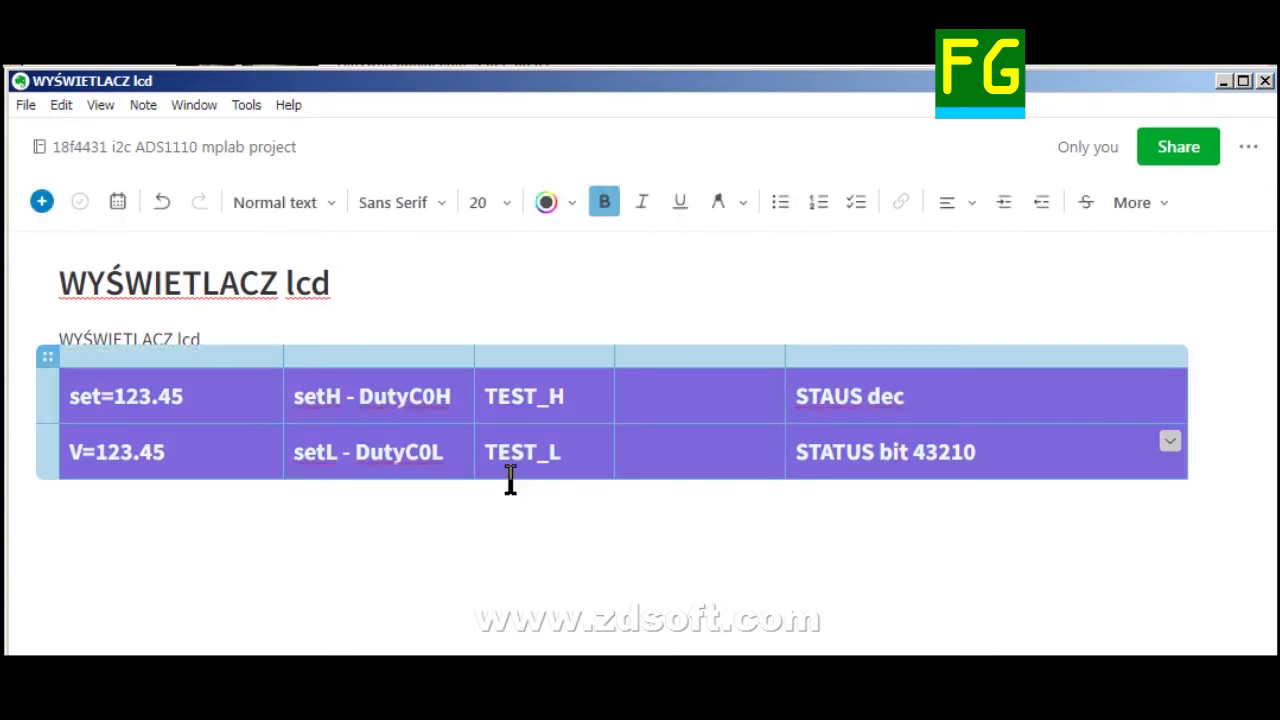
mouse_move(546, 202)
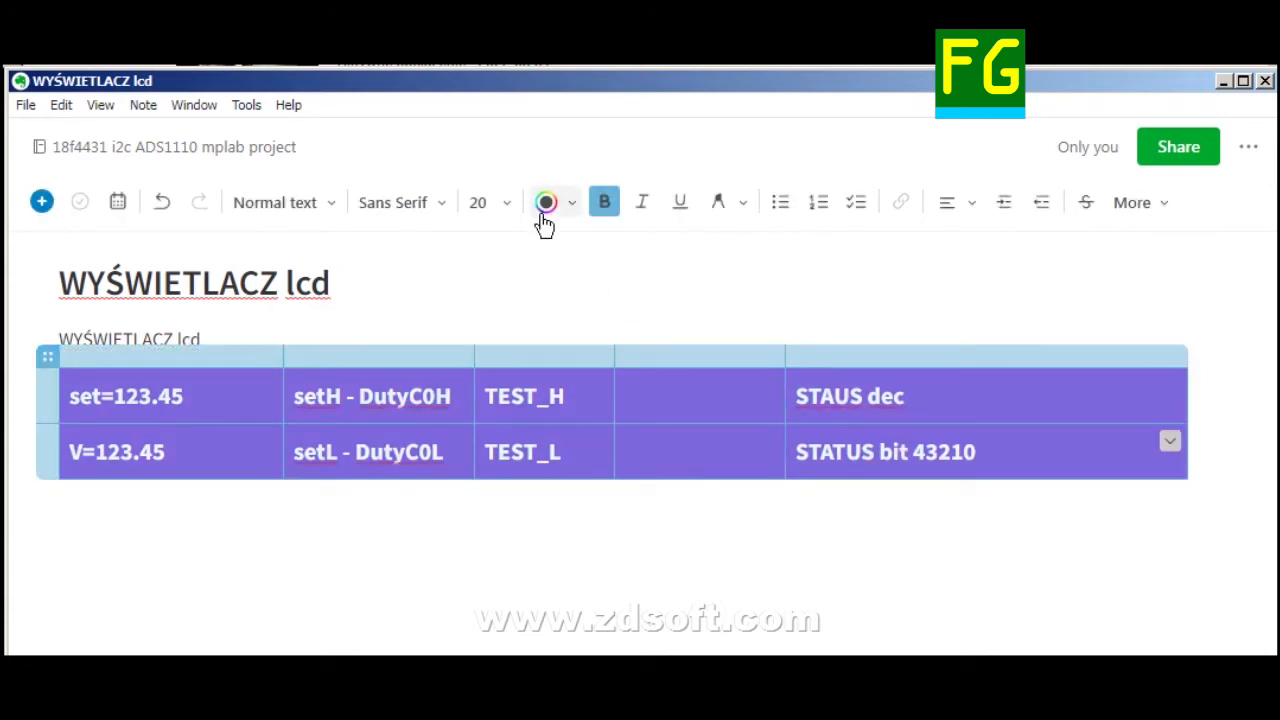
- Replace the table's purple cell background with the Yellow swatch
click(546, 202)
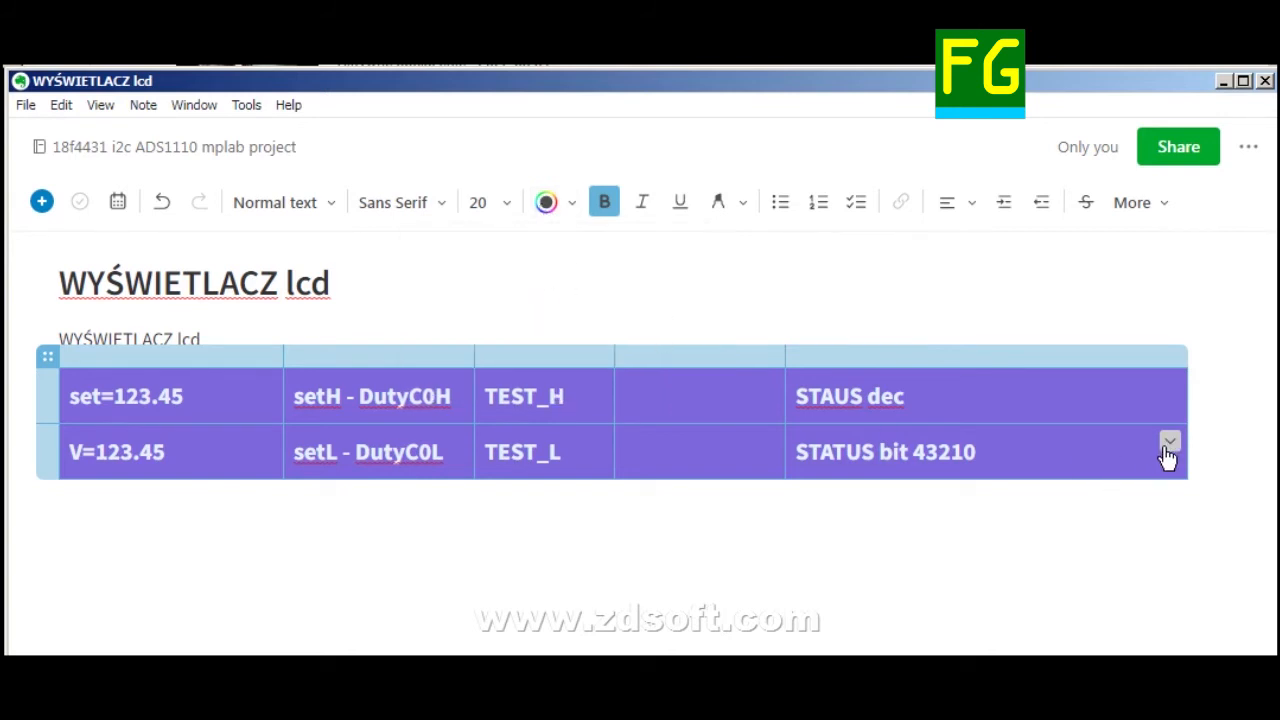
click(1168, 442)
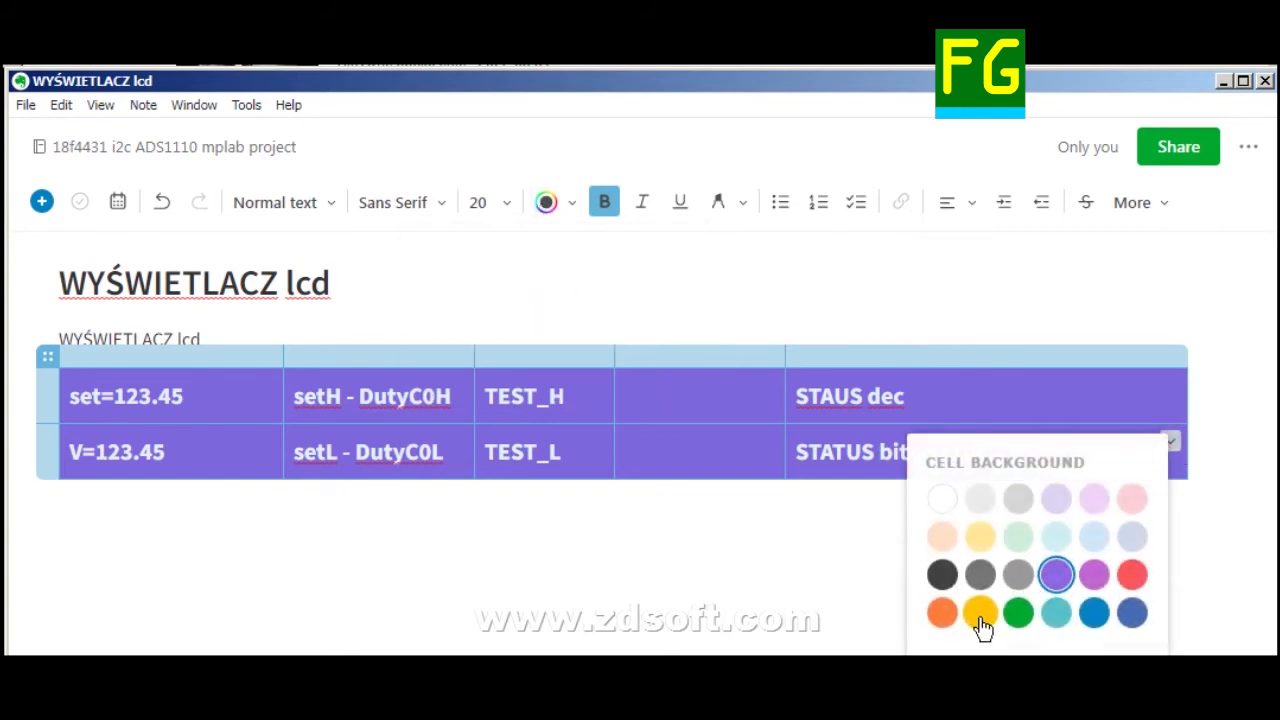
click(980, 612)
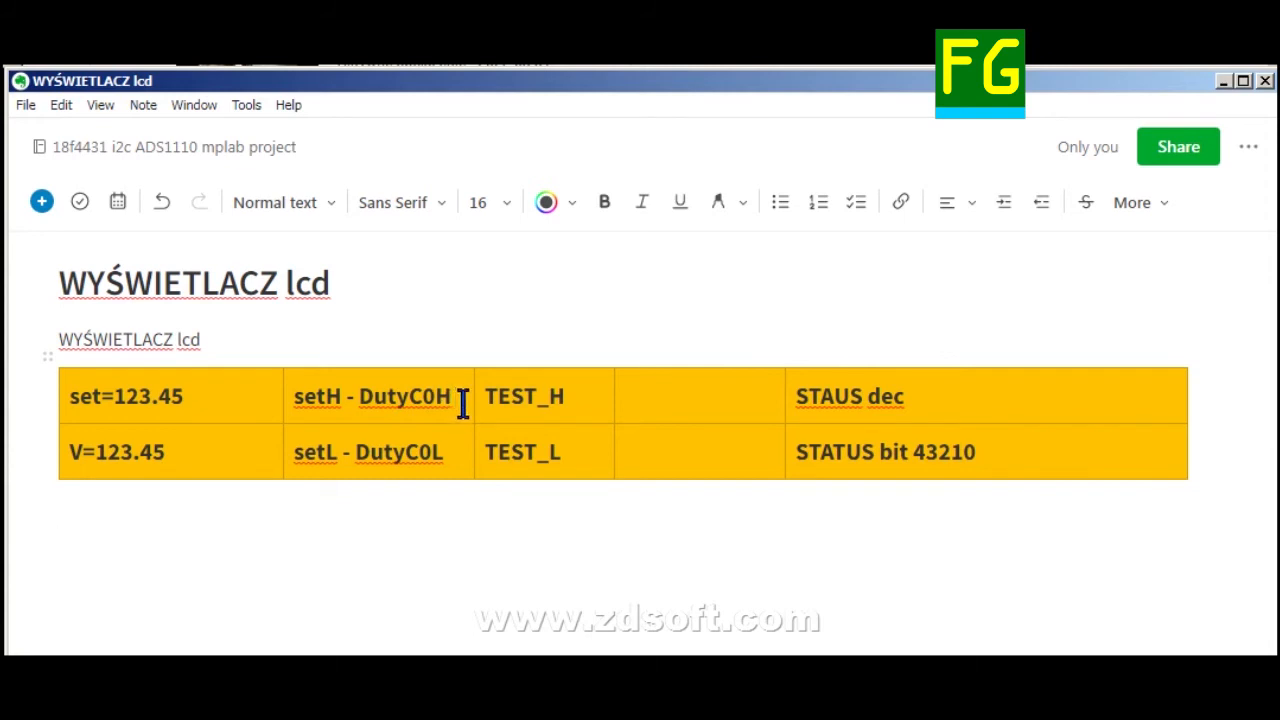
mouse_move(462, 428)
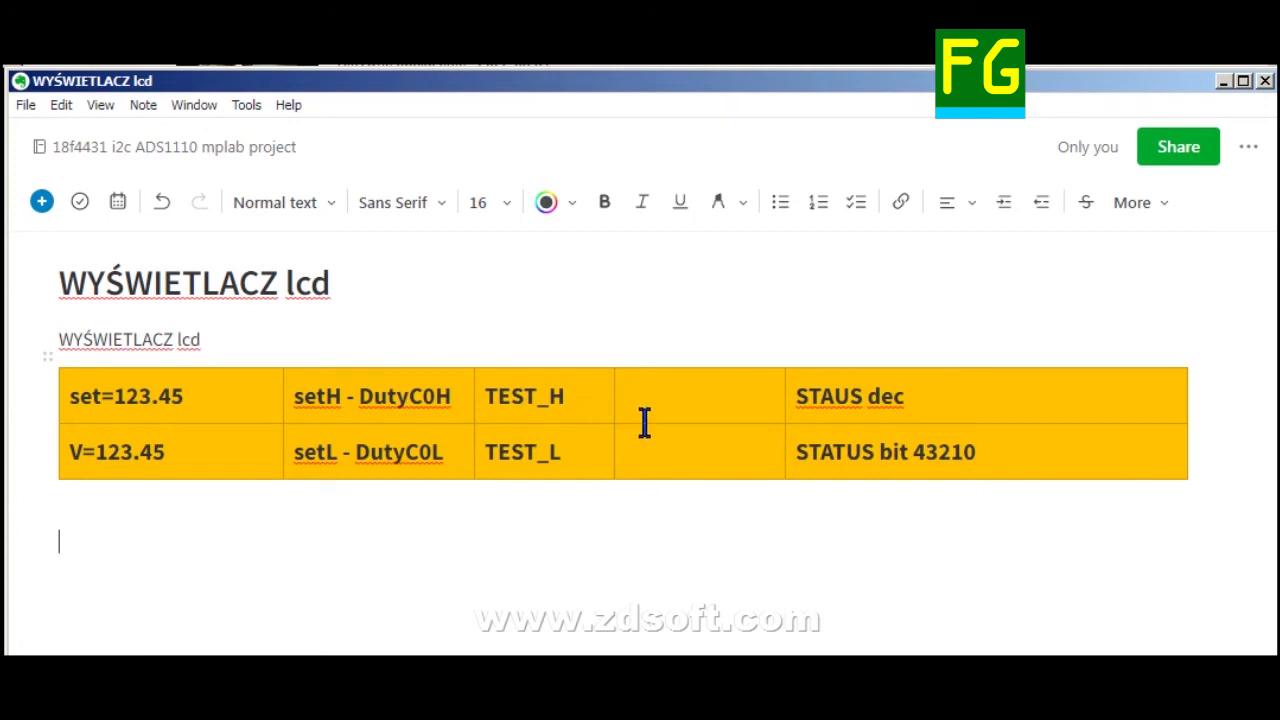
mouse_move(656, 420)
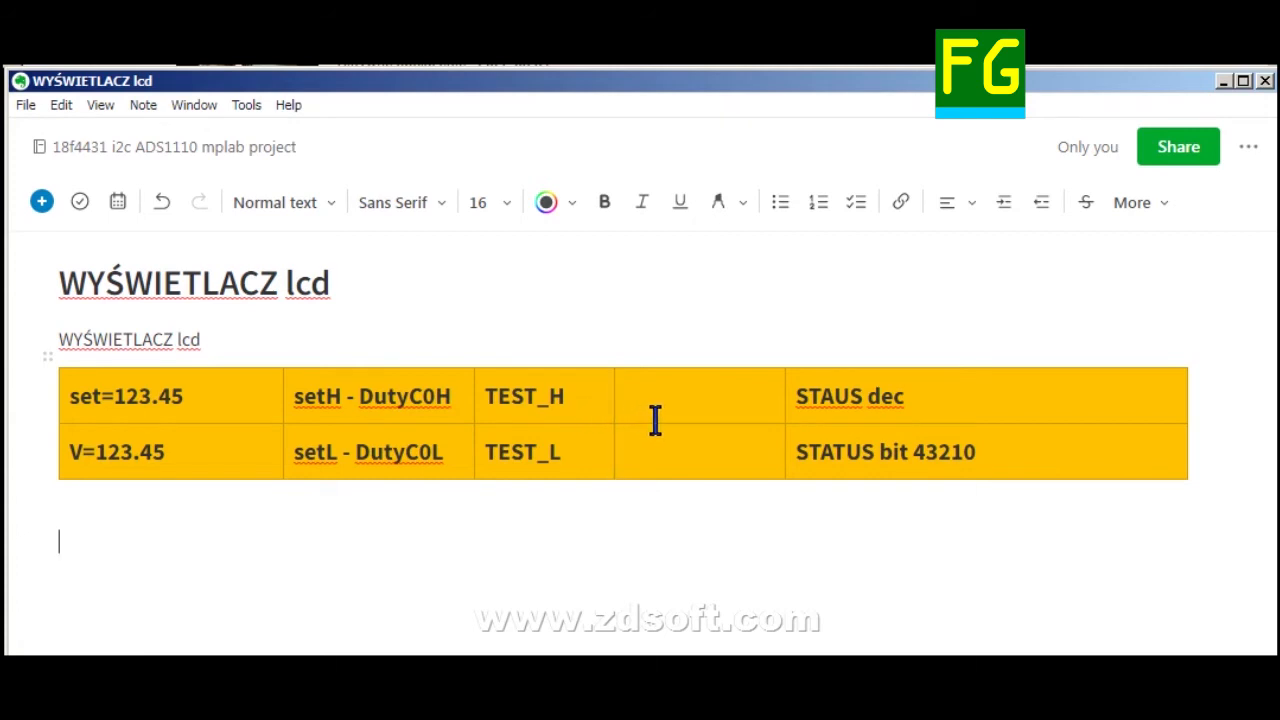
mouse_move(564, 536)
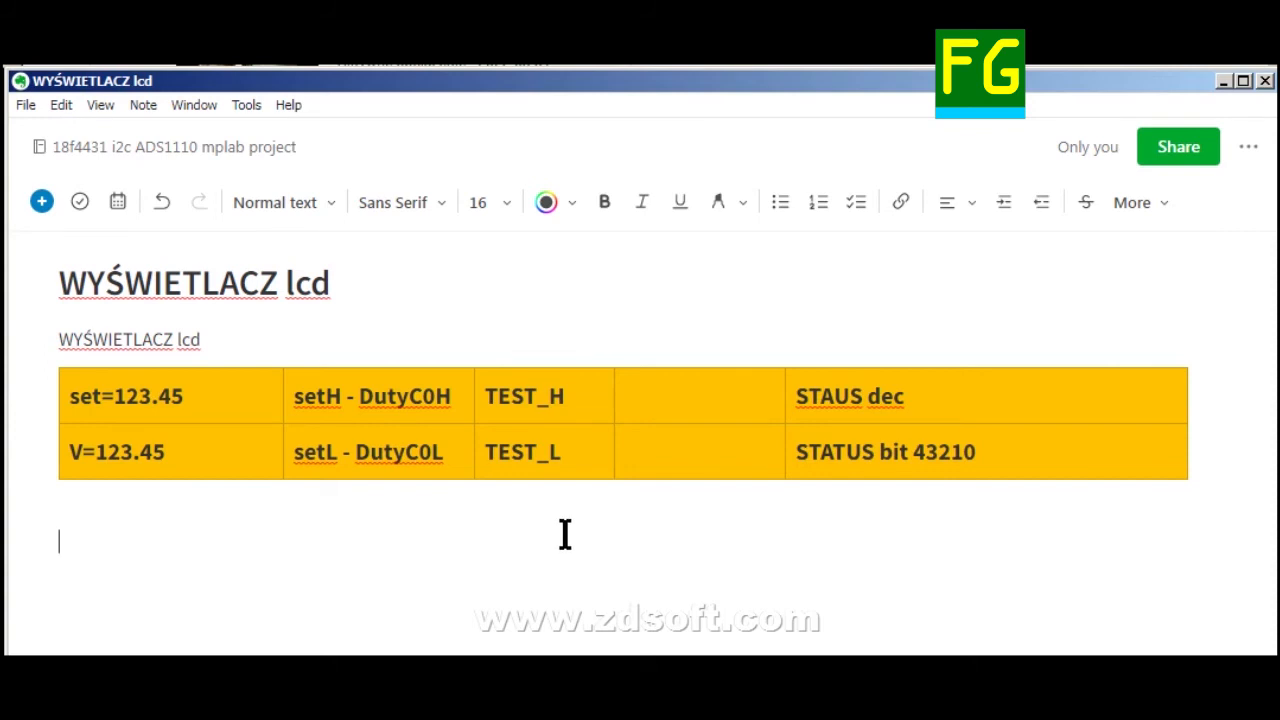
mouse_move(444, 578)
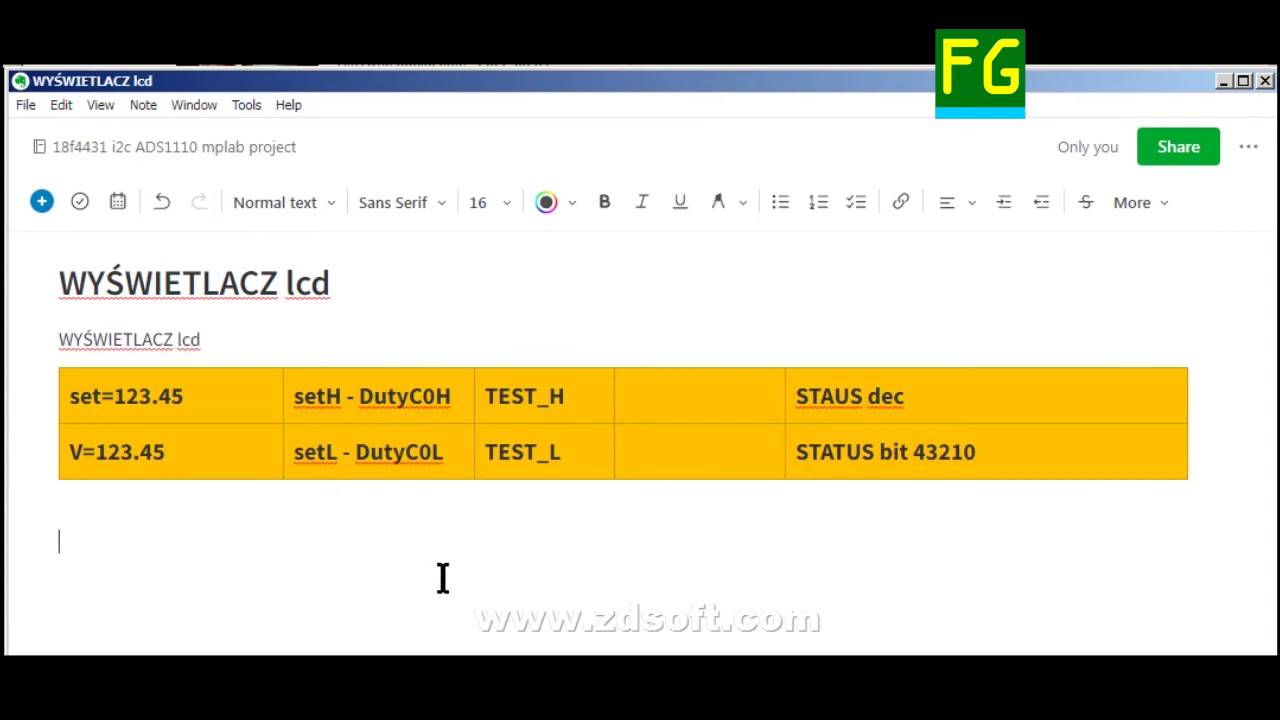